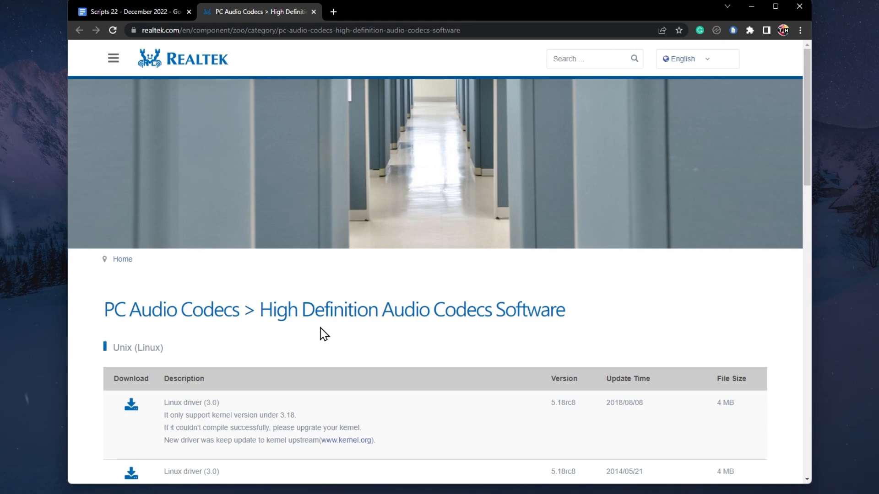
mouse_move(312, 78)
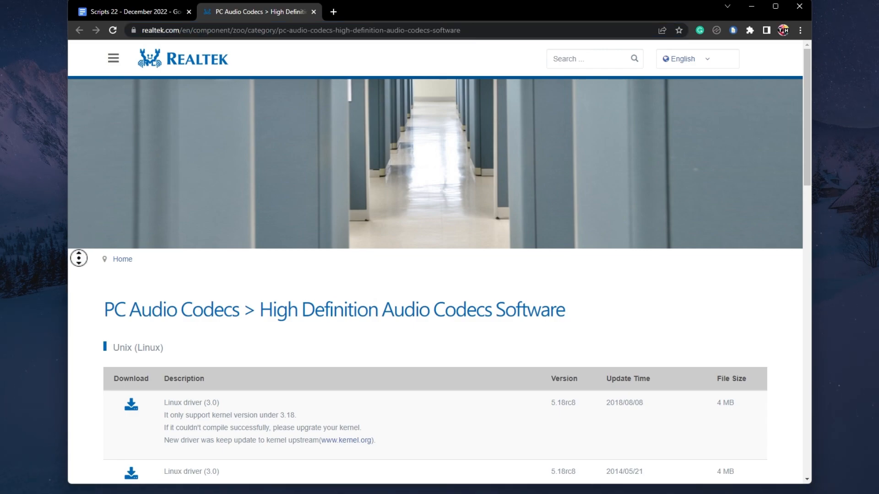
- Scroll to the Windows driver table and highlight the 64bits driver description text
scroll(down, 3)
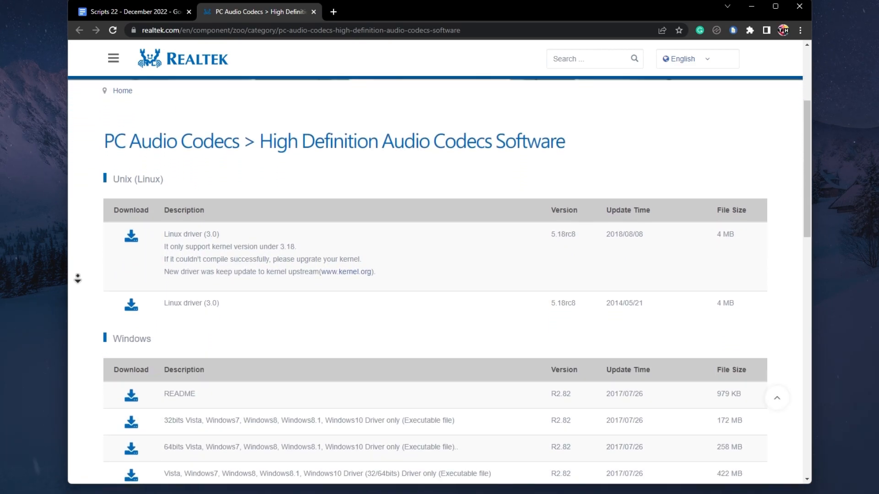
scroll(down, 3)
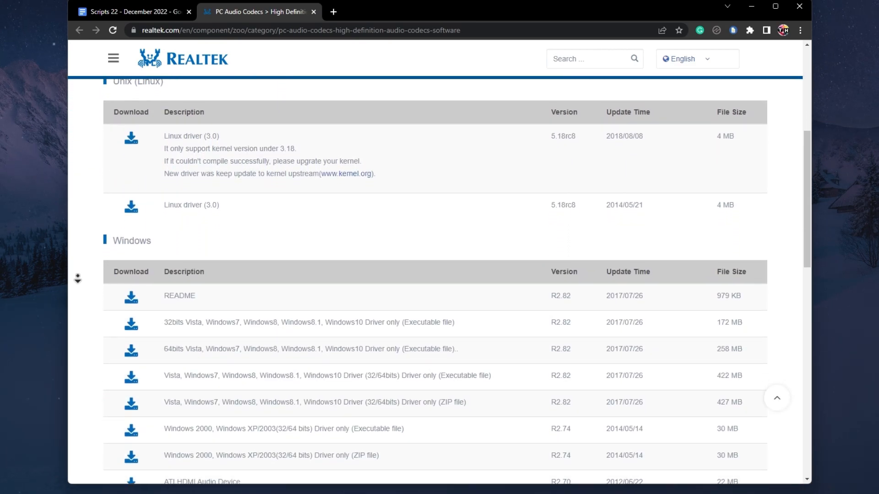
scroll(down, 3)
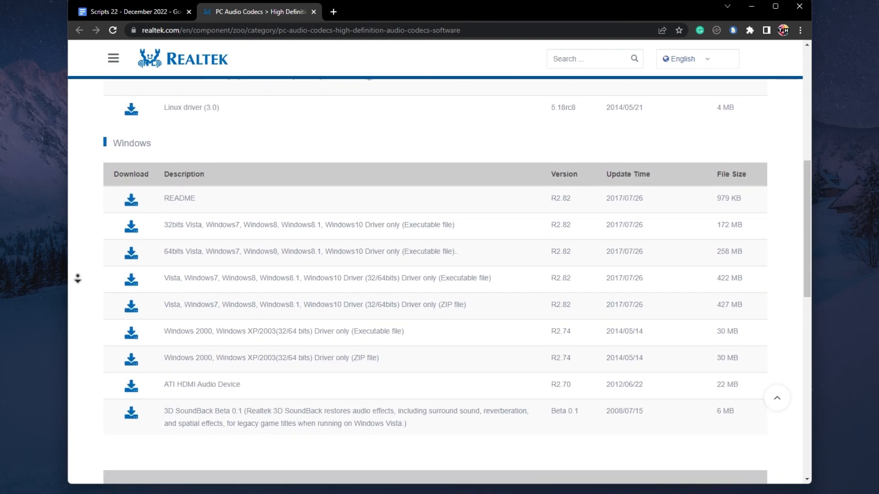
scroll(down, 3)
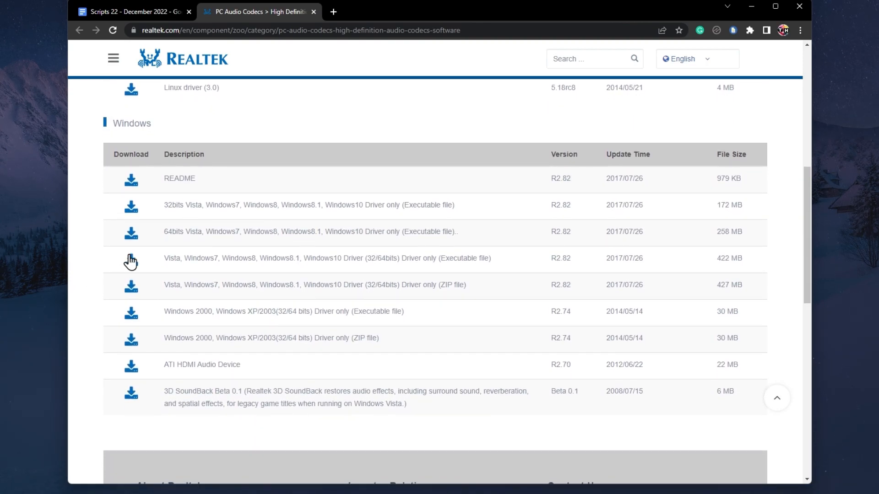
drag(165, 232, 315, 232)
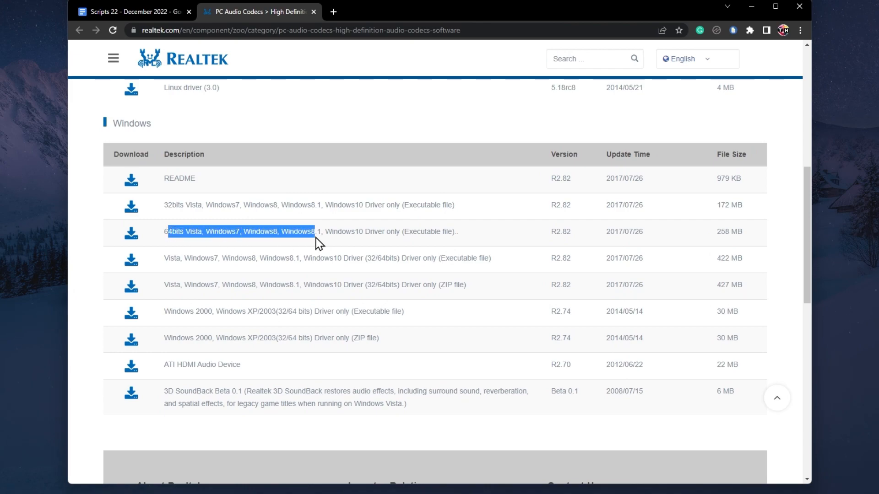
- Open the 64bits driver download page, tick 'I accept to the above' and submit 'Download this file'
click(131, 233)
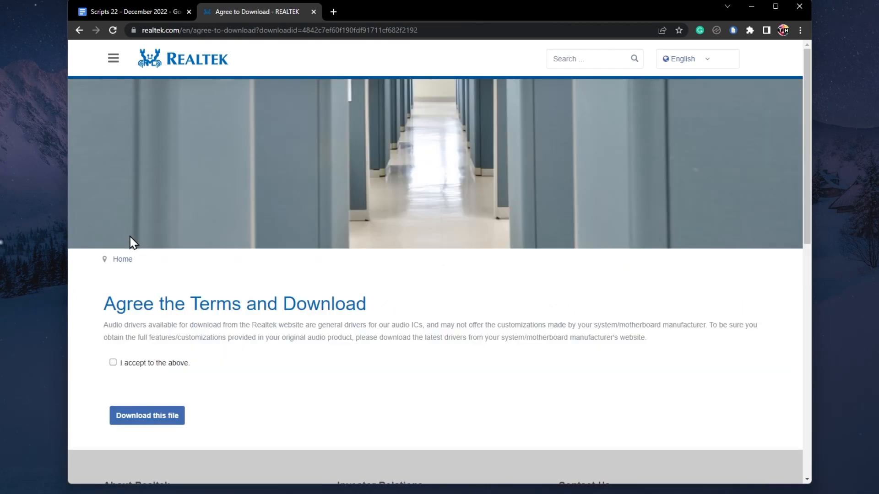
click(113, 362)
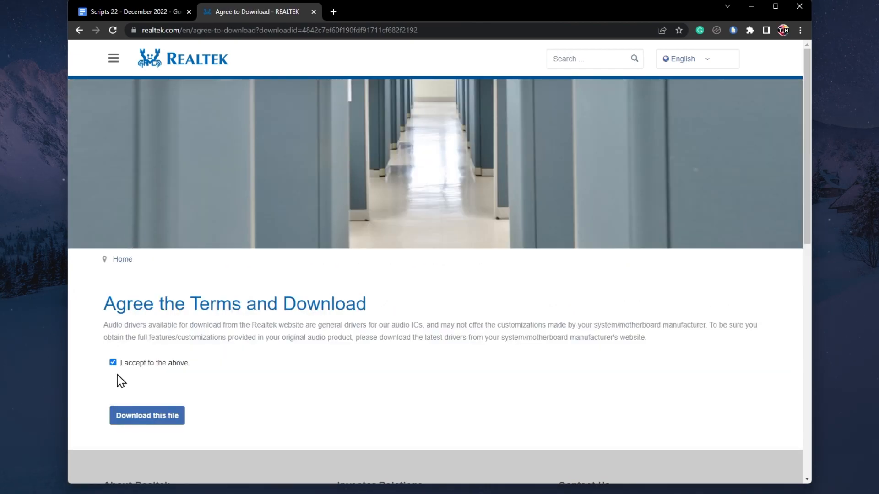
click(147, 415)
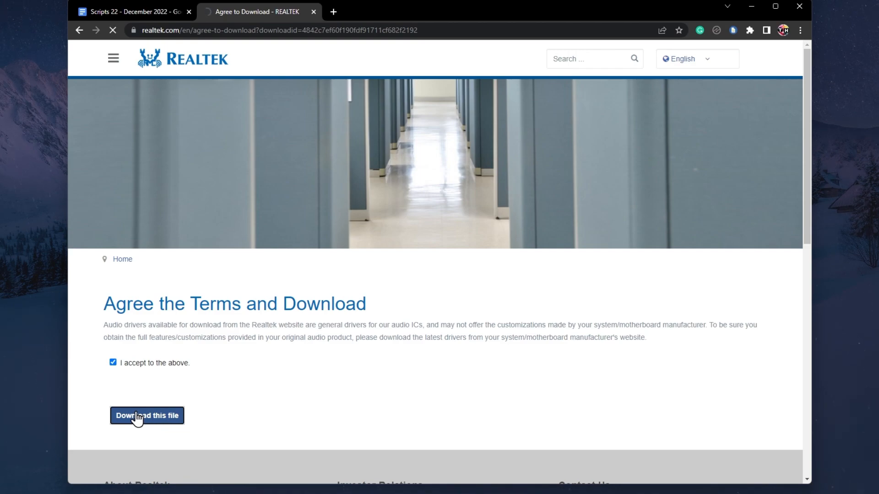
click(147, 415)
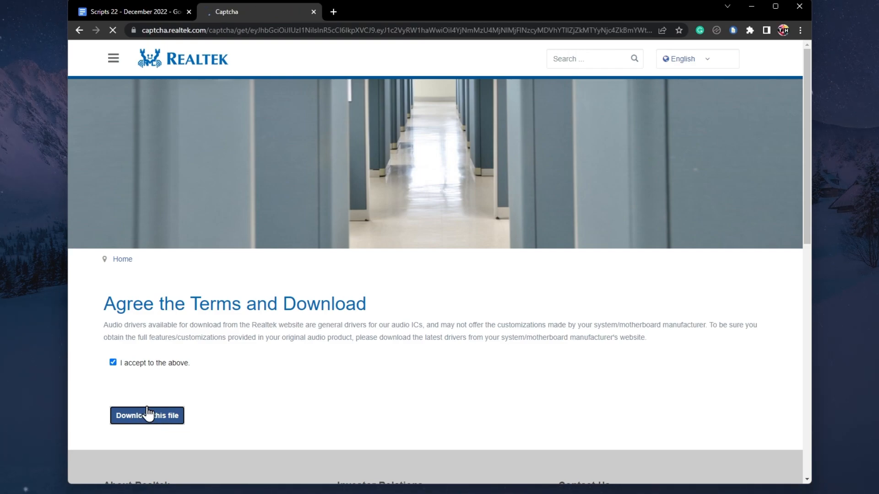
click(147, 415)
text(system inf)
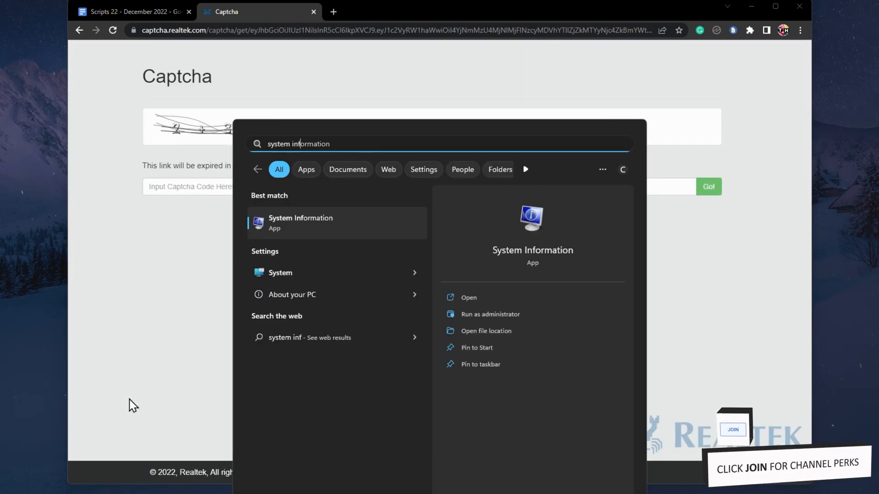
click(301, 223)
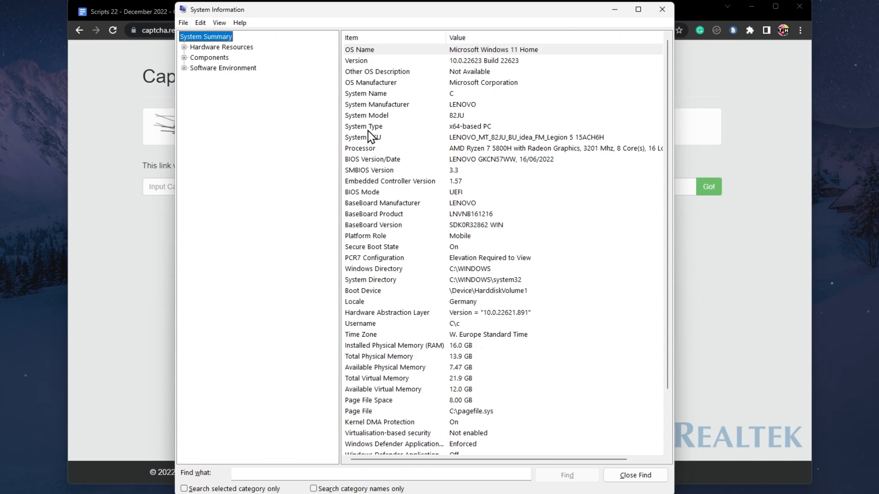
click(359, 49)
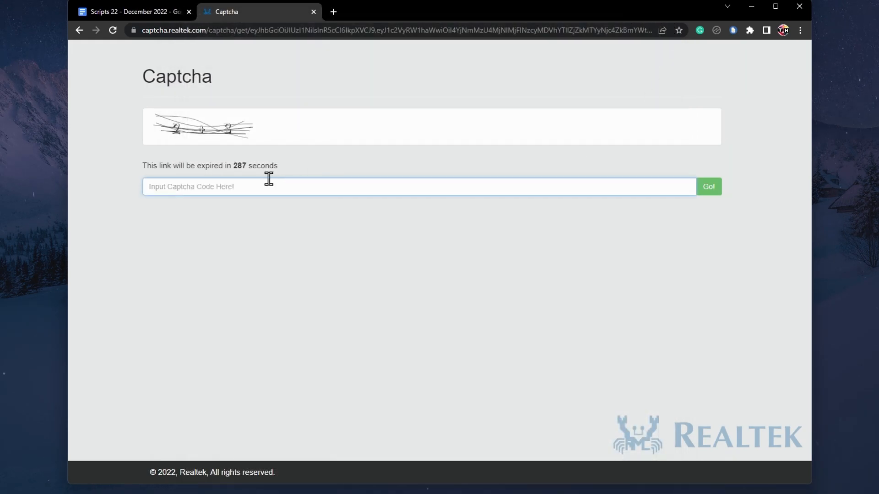
- Answer the captcha with 5 and submit Go! so the 252 MB driver file downloads
text(5)
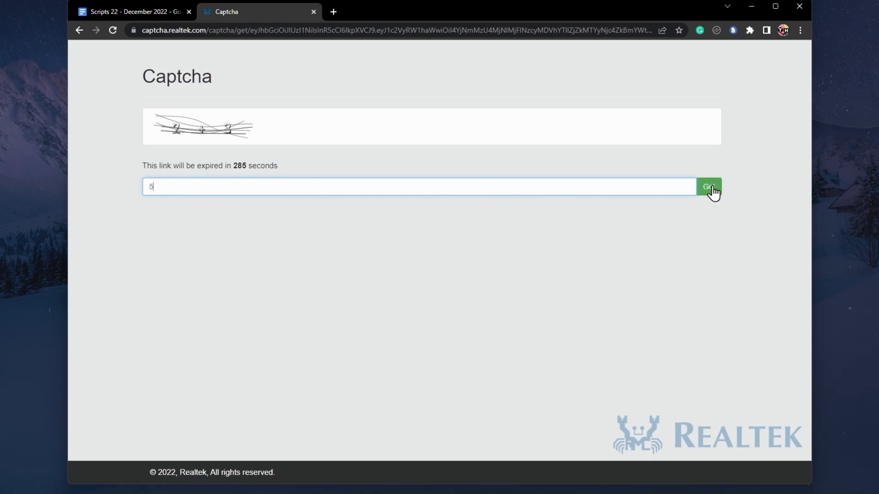
click(709, 186)
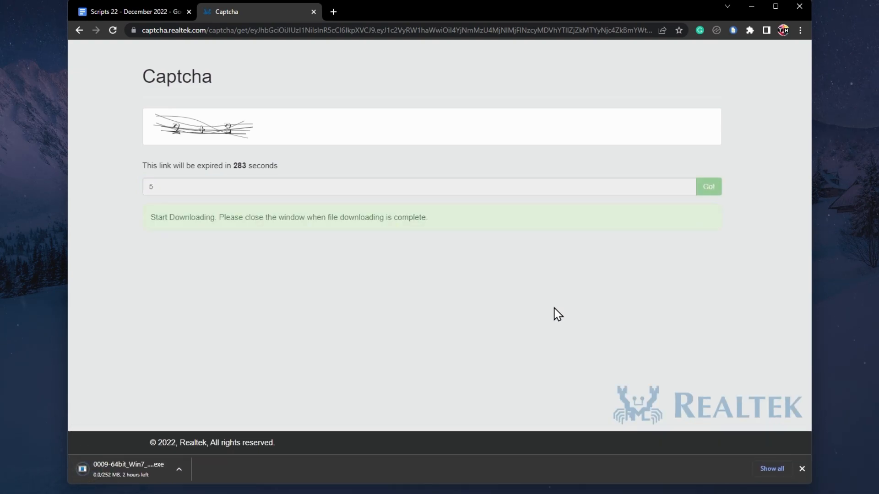
mouse_move(498, 335)
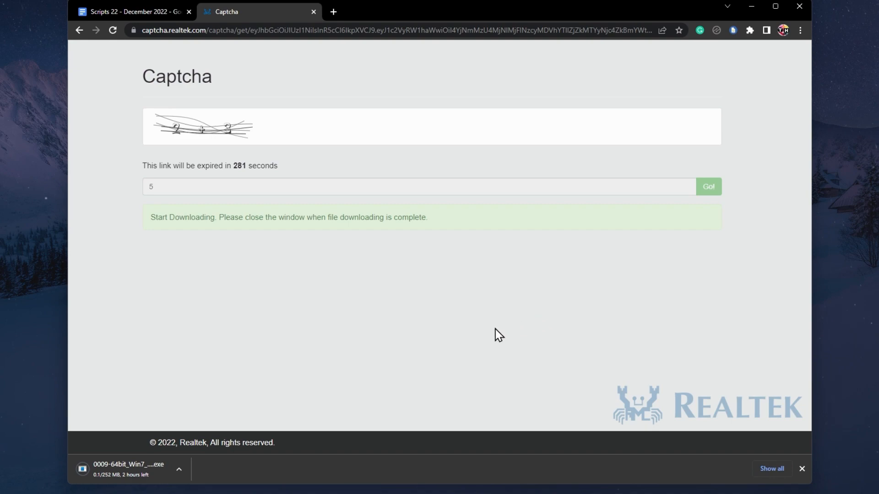
click(179, 469)
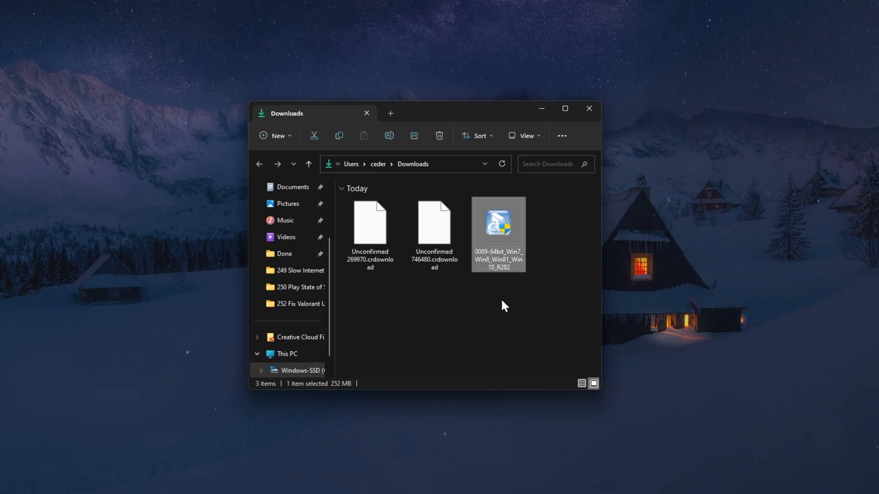
mouse_move(497, 245)
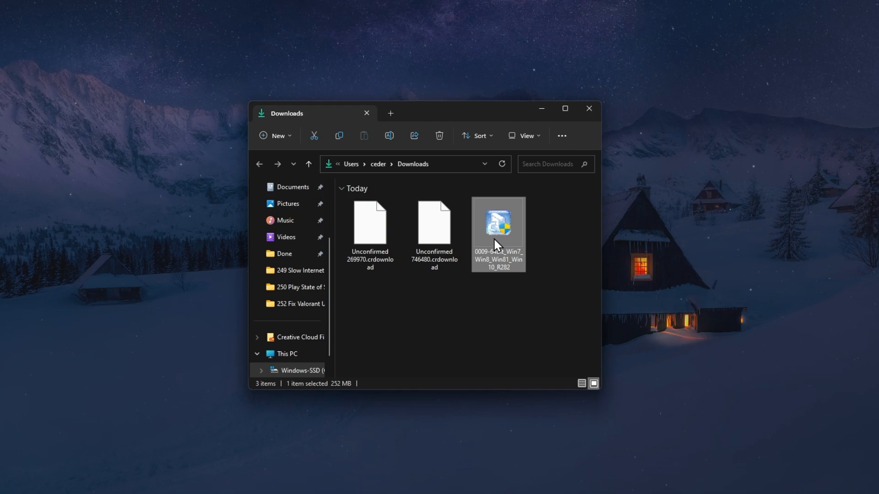
- Run the 0009-64bit_Win7_Win8_Win81_Win10_R282 executable to start the InstallShield Wizard
double_click(497, 221)
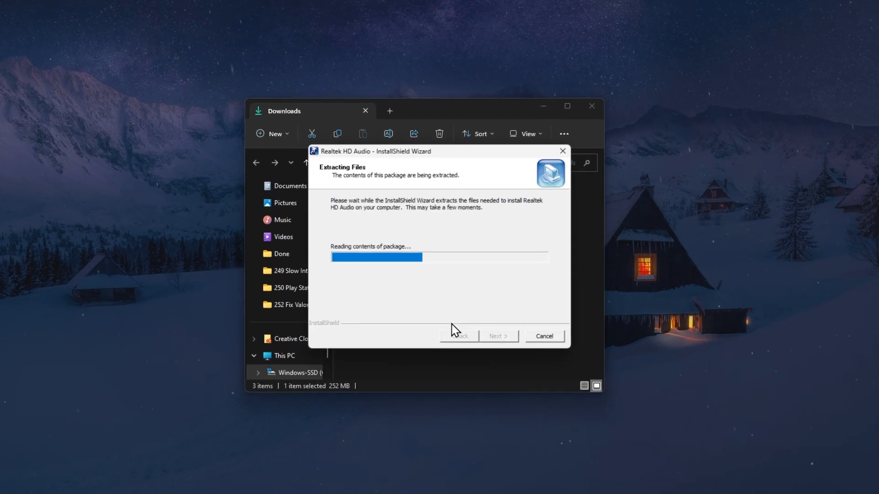